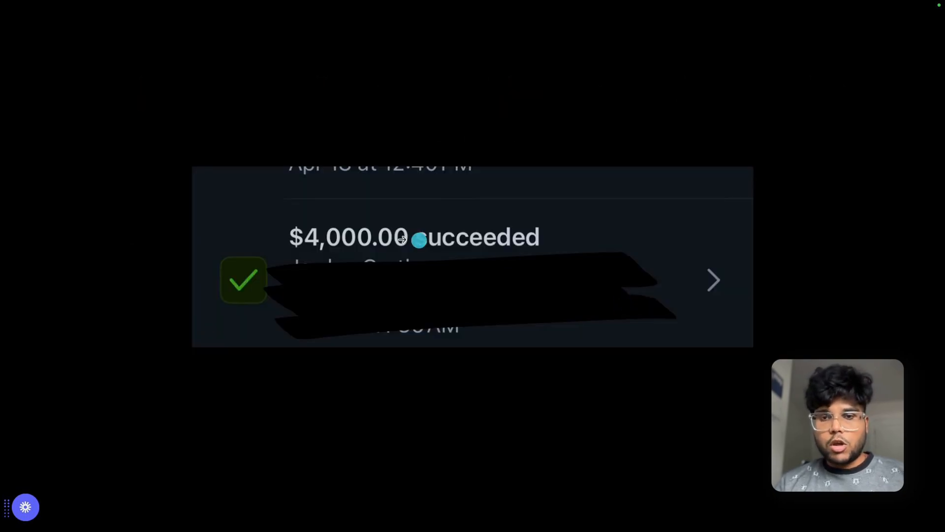
{"action": "mouse_move", "coordinate": [349, 249]}
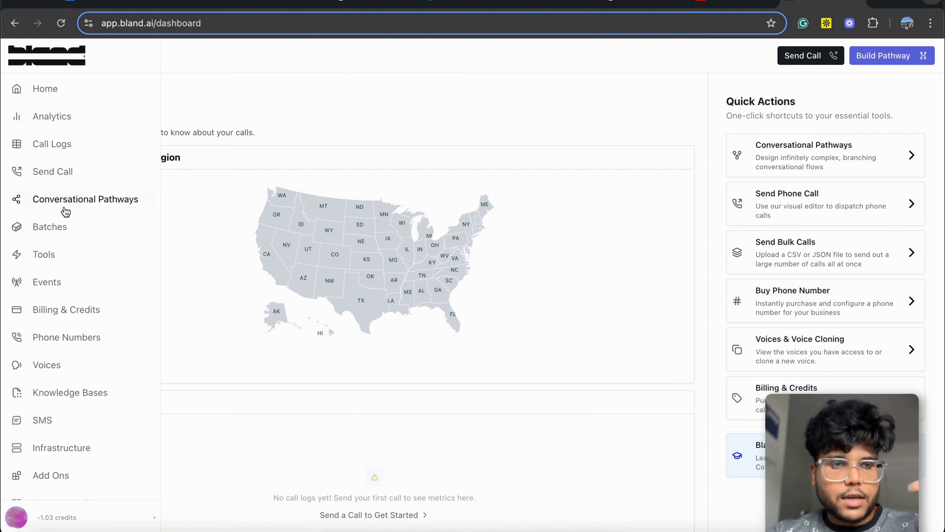
Create a new conversational pathway using the Use Case generation option
{"action": "left_click", "coordinate": [85, 200]}
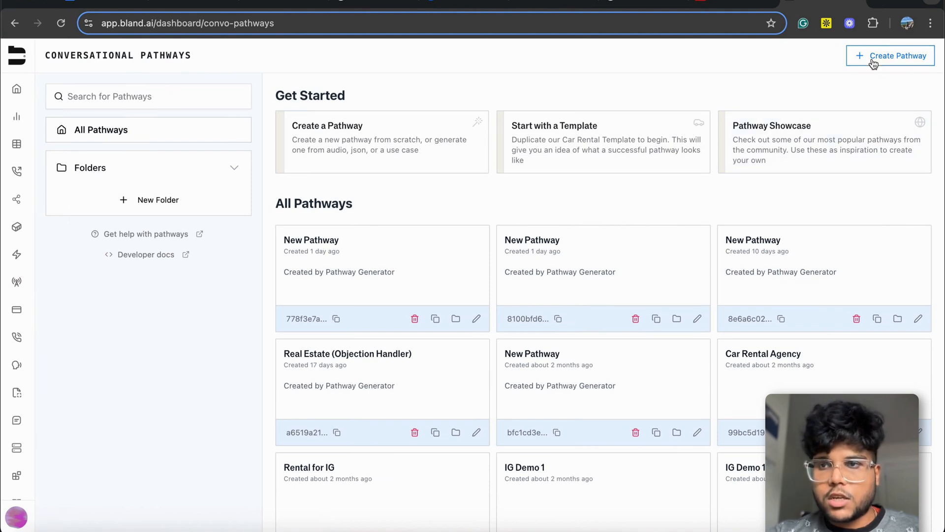
{"action": "left_click", "coordinate": [891, 56]}
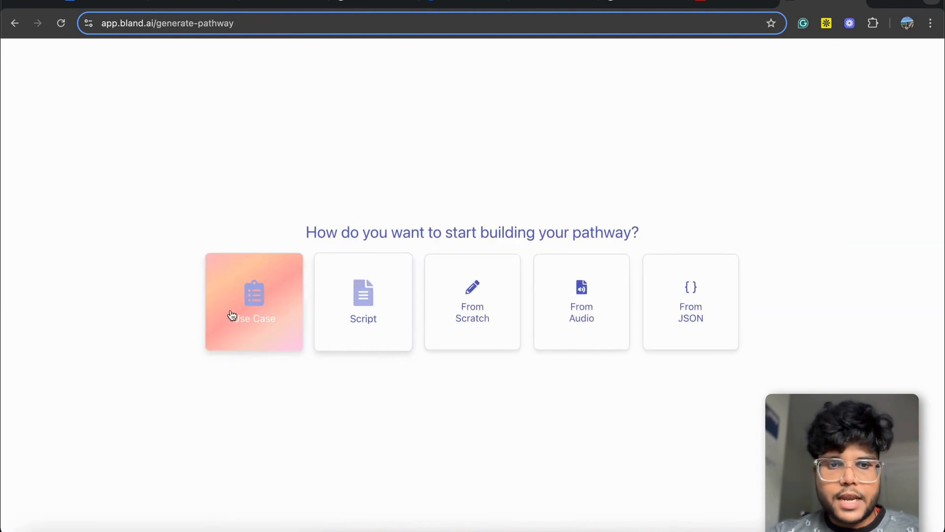
{"action": "left_click", "coordinate": [254, 302]}
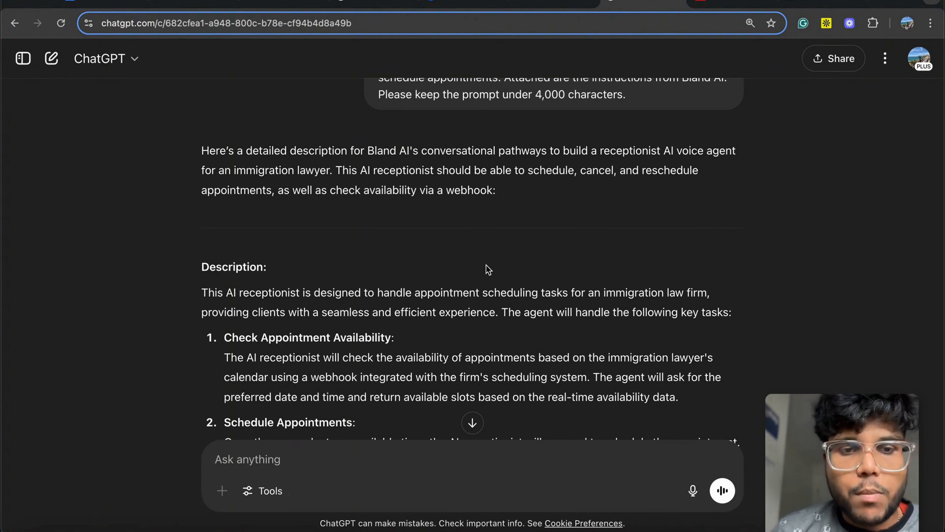
Review the immigration-lawyer receptionist description and generate the pathway from it
{"action": "scroll", "scroll_direction": "down", "scroll_amount": 3}
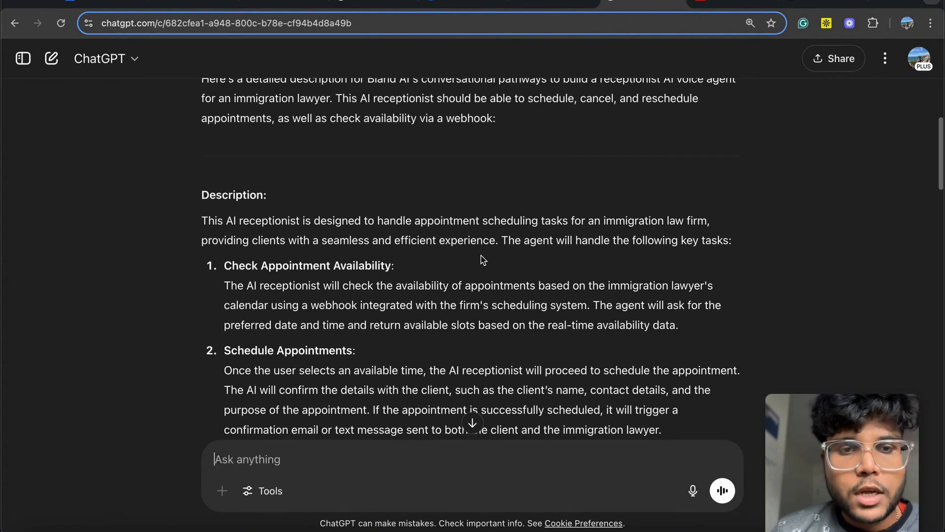
{"action": "scroll", "scroll_direction": "down", "scroll_amount": 3}
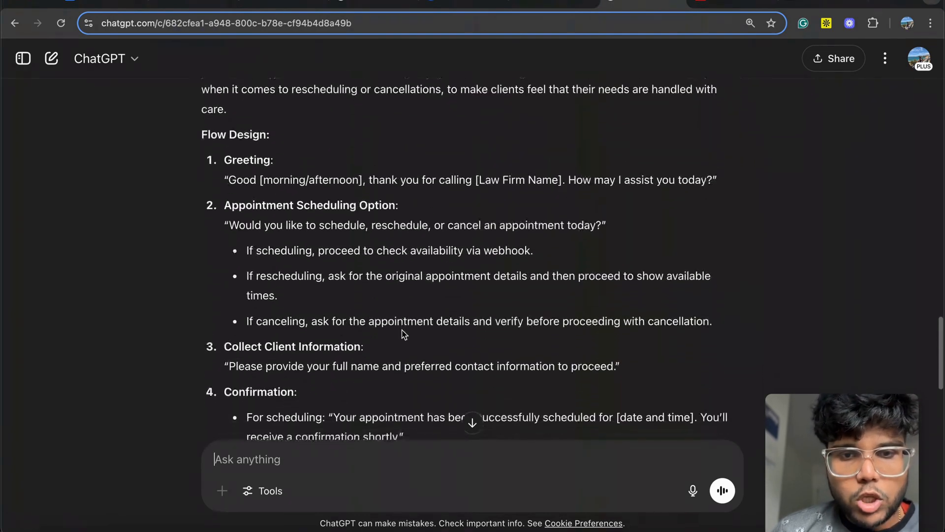
{"action": "scroll", "scroll_direction": "down", "scroll_amount": 3}
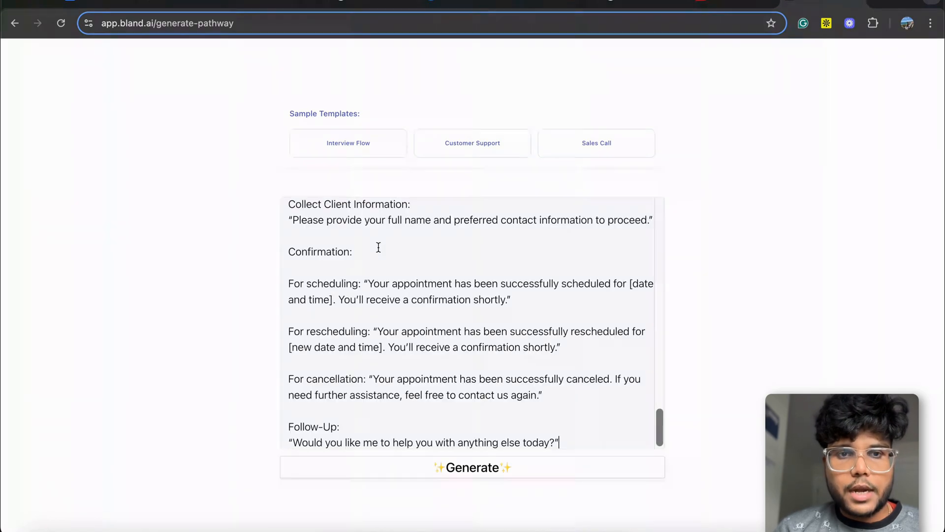
{"action": "left_click", "coordinate": [472, 467]}
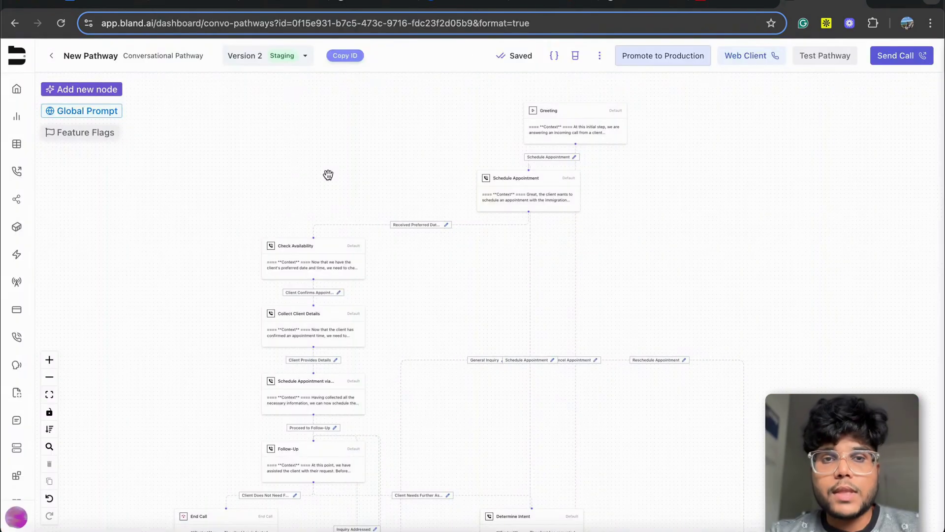
{"action": "mouse_move", "coordinate": [329, 272]}
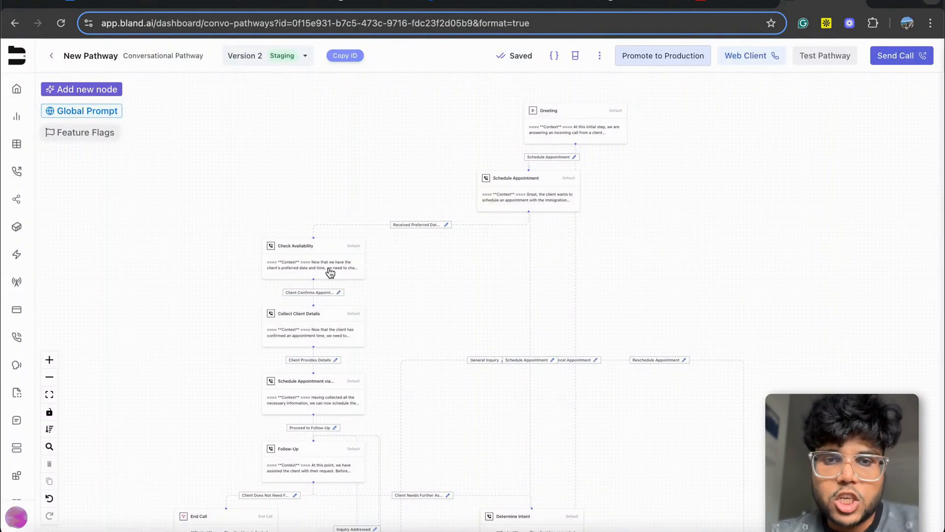
{"action": "mouse_move", "coordinate": [325, 280]}
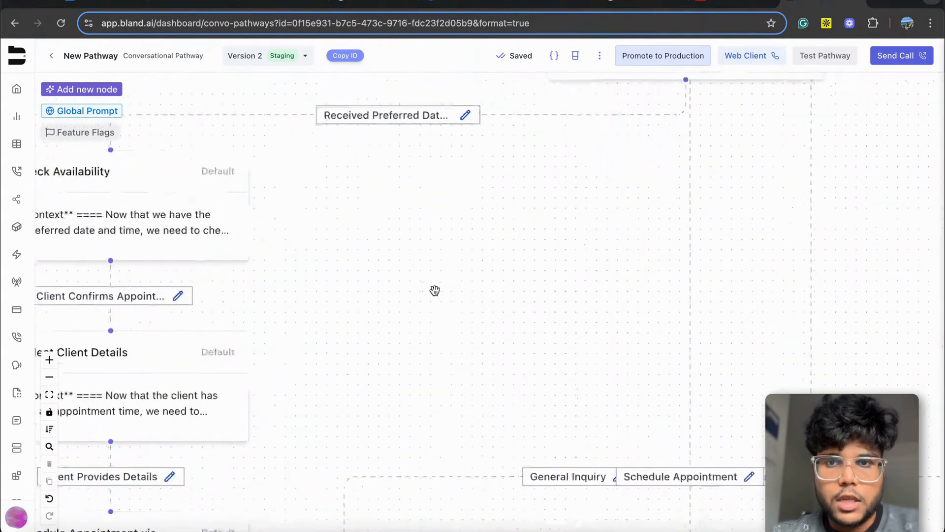
{"action": "right_click", "coordinate": [435, 290]}
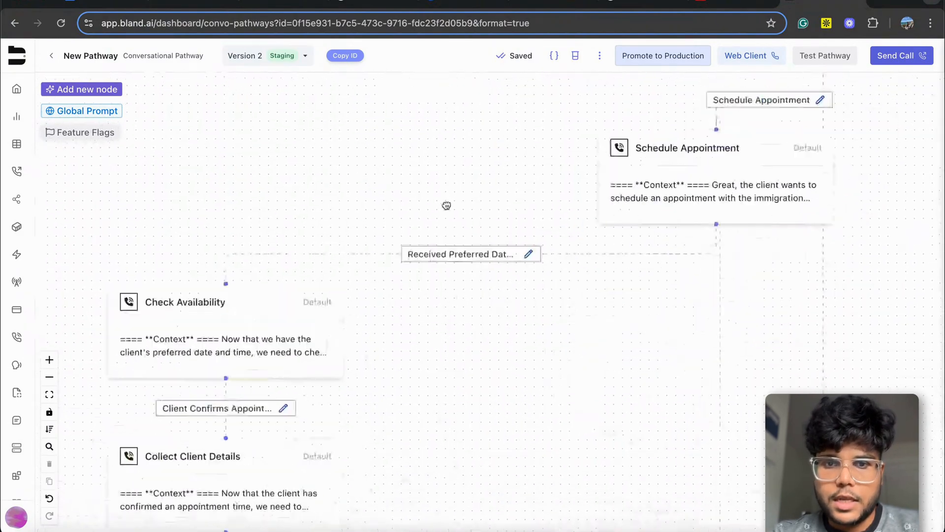
{"action": "left_click_drag", "start_coordinate": [446, 206], "coordinate": [453, 276]}
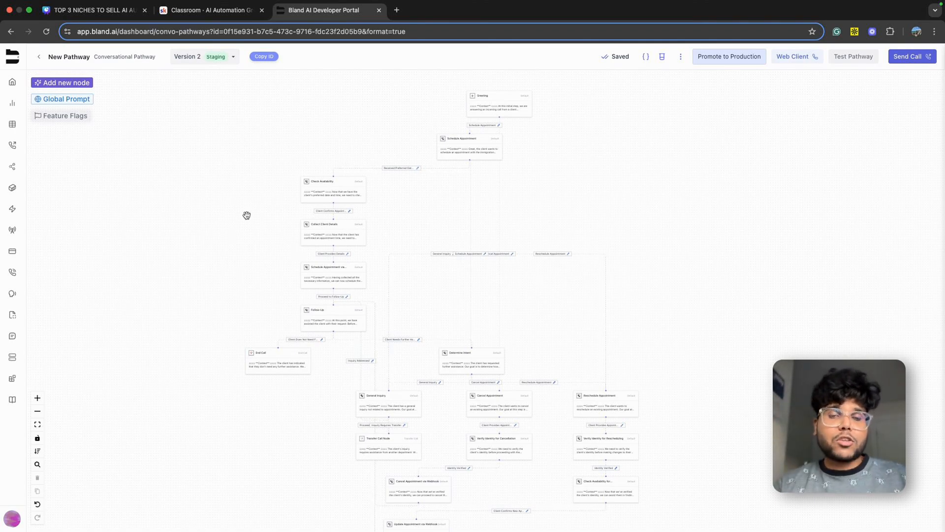
Browse the classroom courses and open Master Ai Automations
{"action": "left_click", "coordinate": [209, 10]}
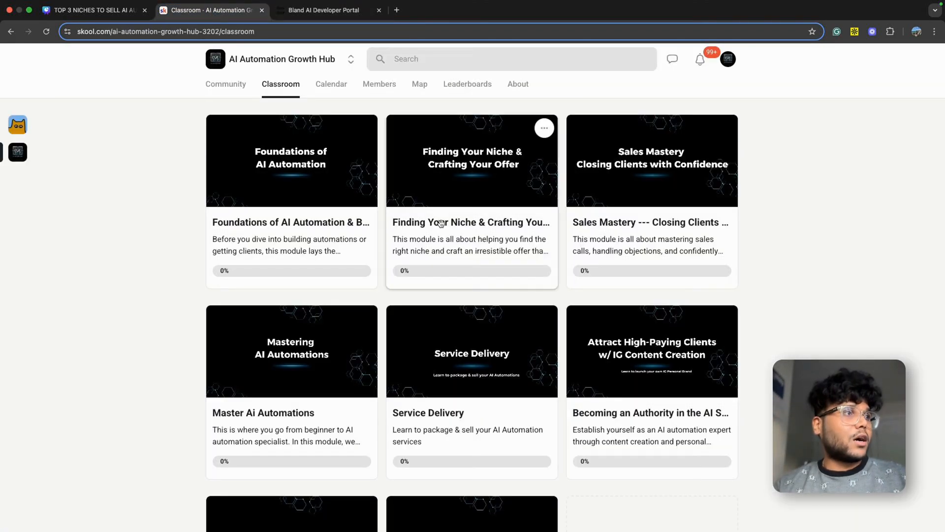
{"action": "mouse_move", "coordinate": [330, 231]}
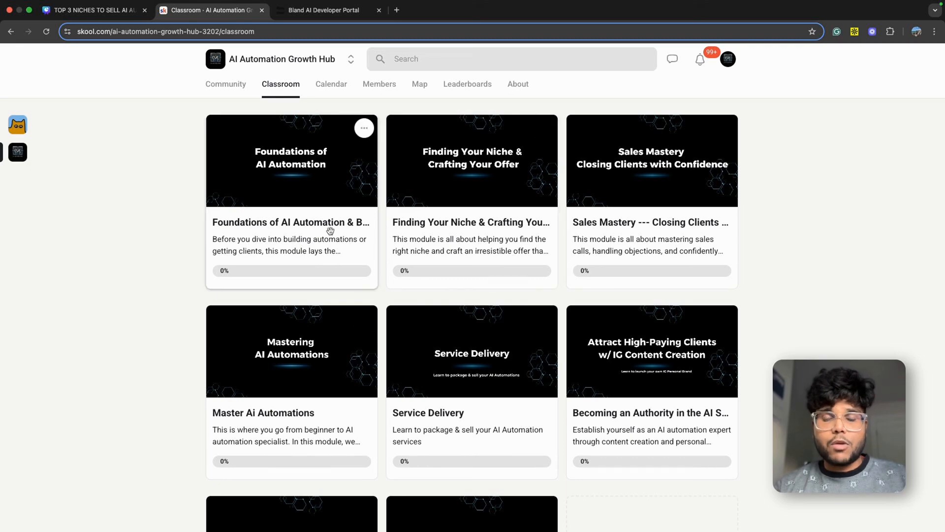
{"action": "scroll", "scroll_direction": "down", "scroll_amount": 3}
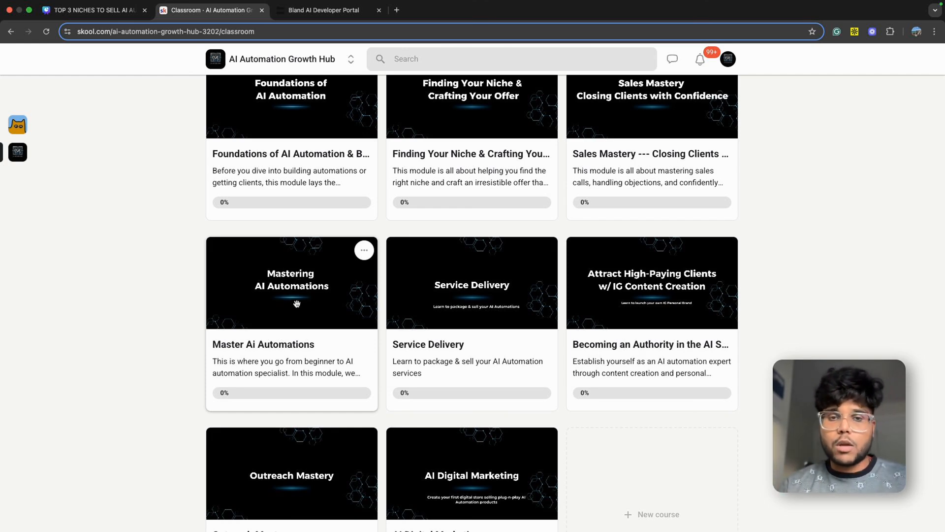
{"action": "scroll", "scroll_direction": "down", "scroll_amount": 3}
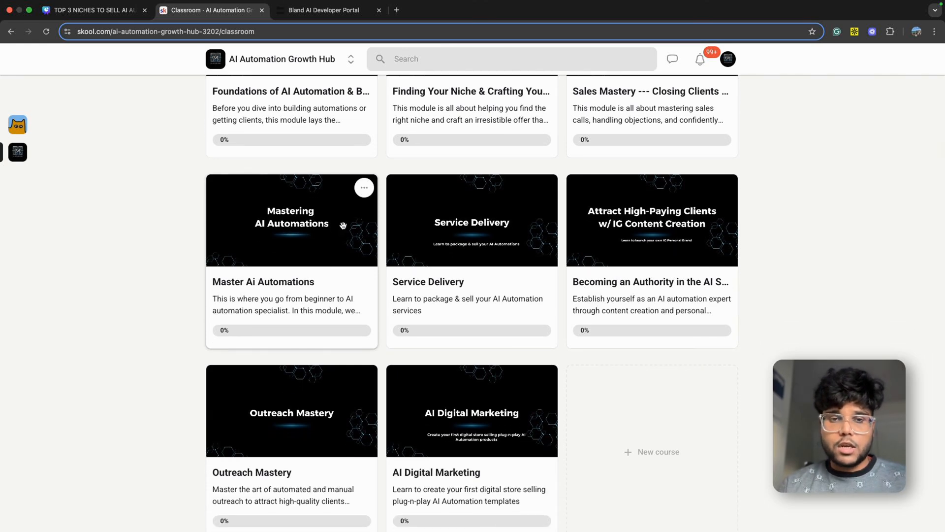
{"action": "left_click", "coordinate": [292, 220]}
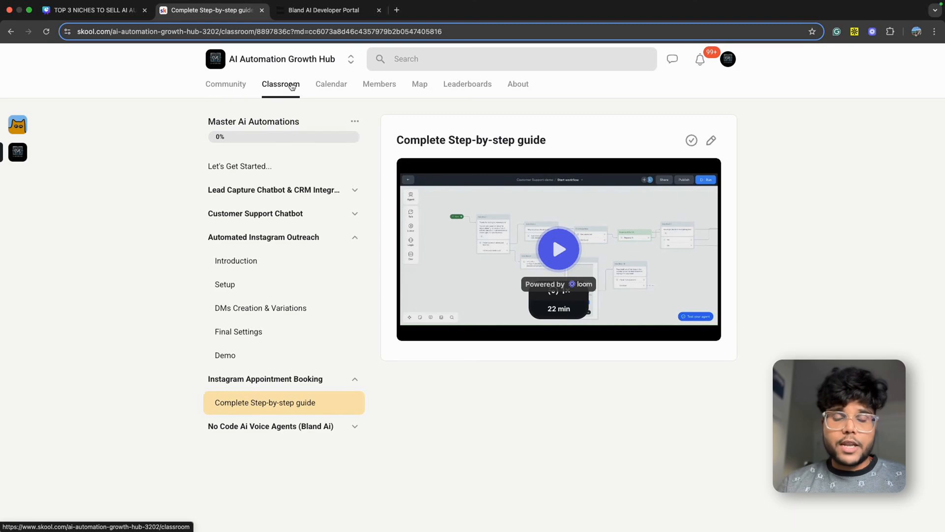
Return to the course list, then open the Community feed
{"action": "left_click", "coordinate": [280, 84]}
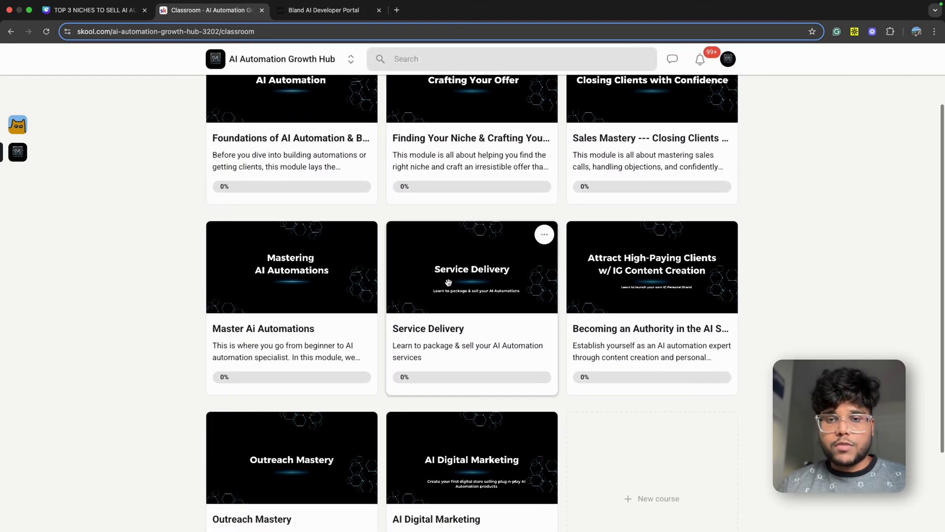
{"action": "scroll", "scroll_direction": "down", "scroll_amount": 3}
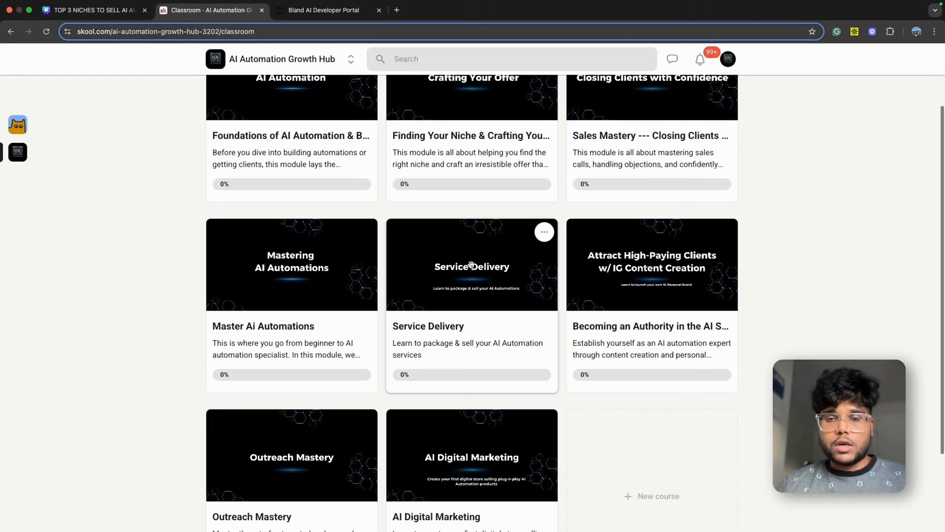
{"action": "scroll", "scroll_direction": "down", "scroll_amount": 3}
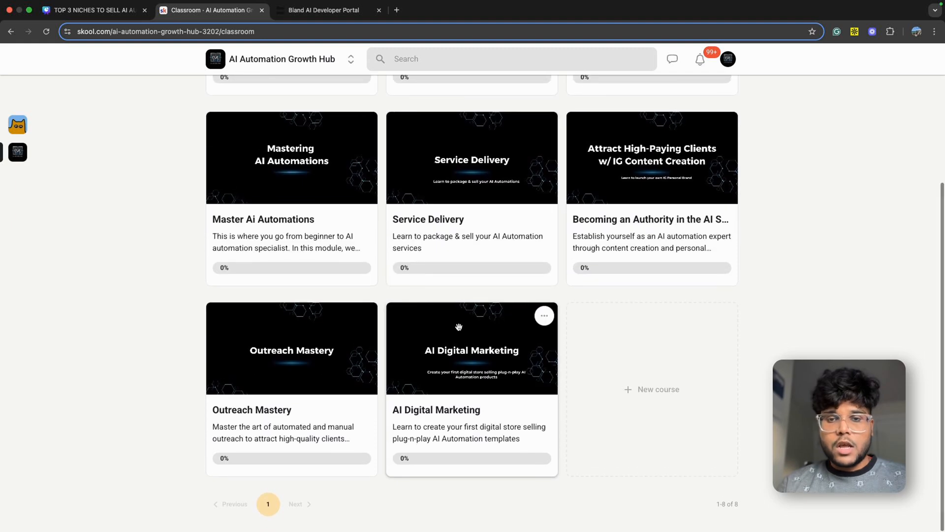
{"action": "left_click", "coordinate": [471, 347]}
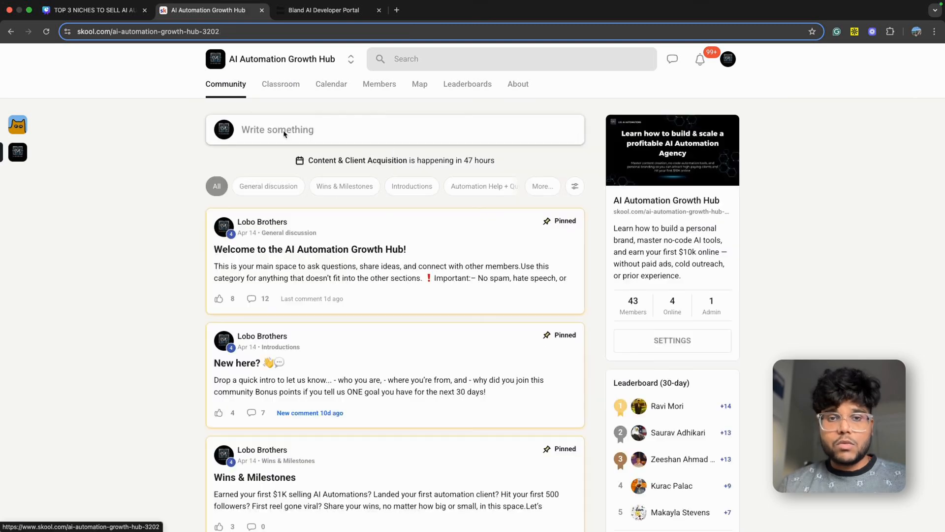
Filter the feed to Wins & Milestones posts, then return to the Classroom
{"action": "left_click", "coordinate": [344, 186]}
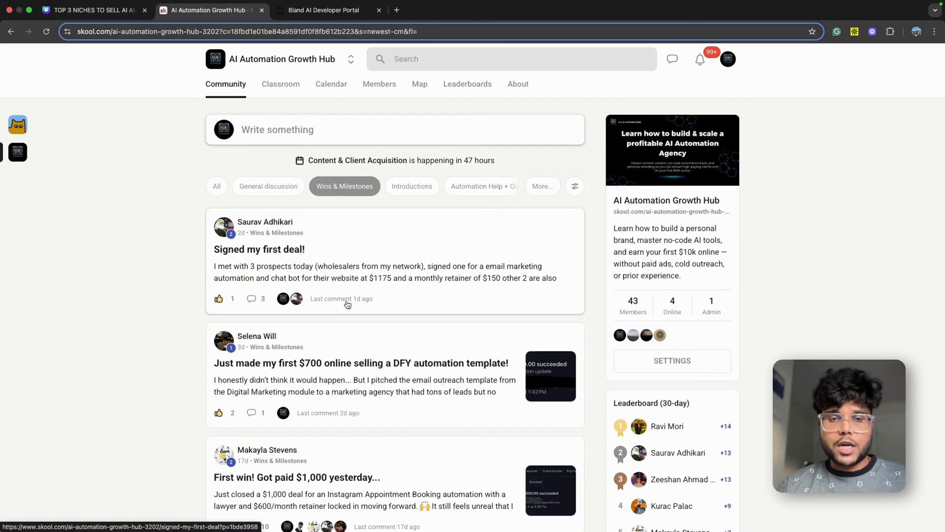
{"action": "scroll", "scroll_direction": "down", "scroll_amount": 3}
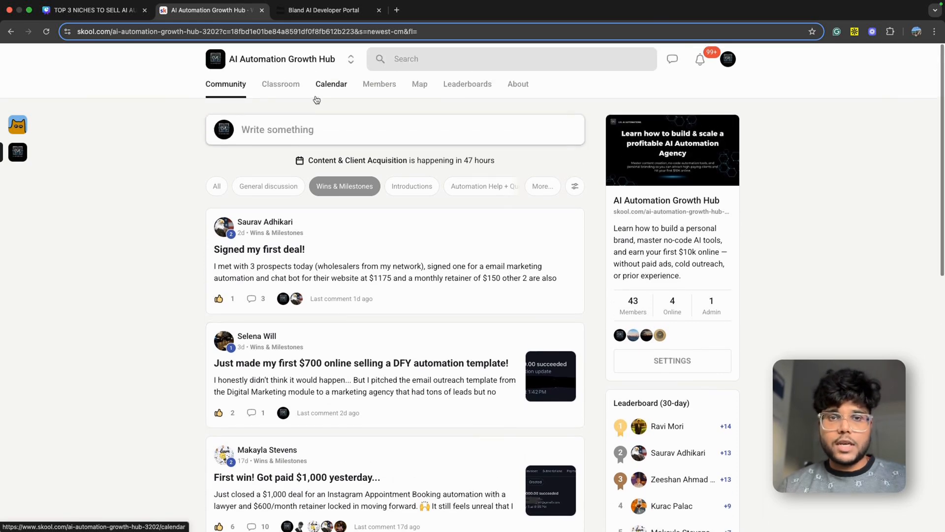
{"action": "left_click", "coordinate": [280, 83]}
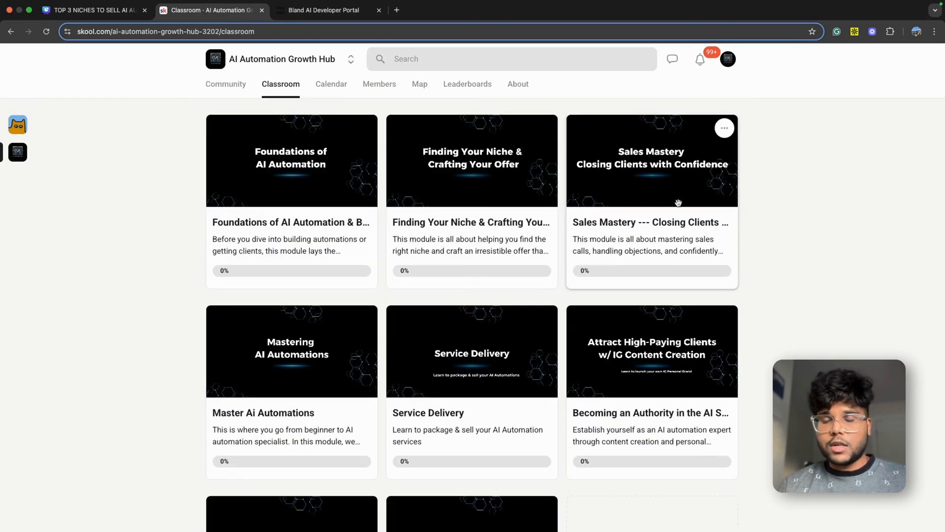
{"action": "scroll", "scroll_direction": "down", "scroll_amount": 3}
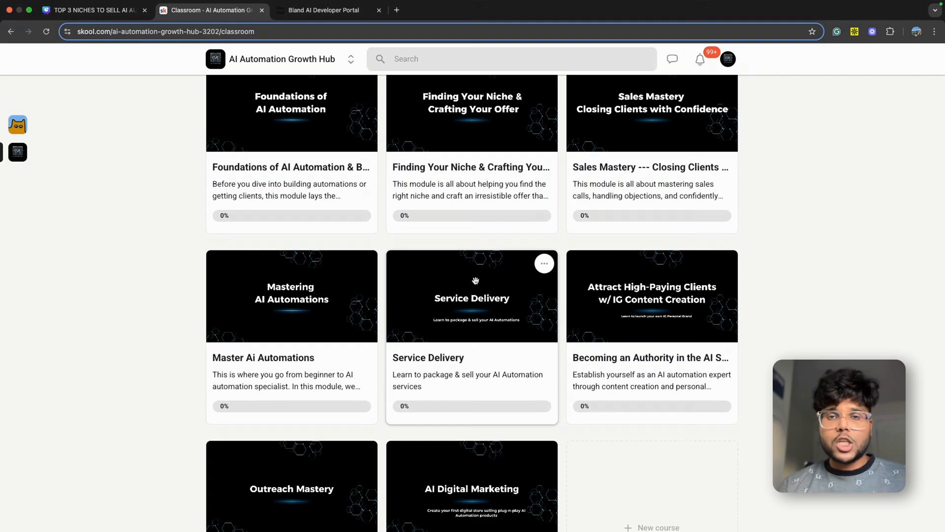
{"action": "scroll", "scroll_direction": "up", "scroll_amount": 3}
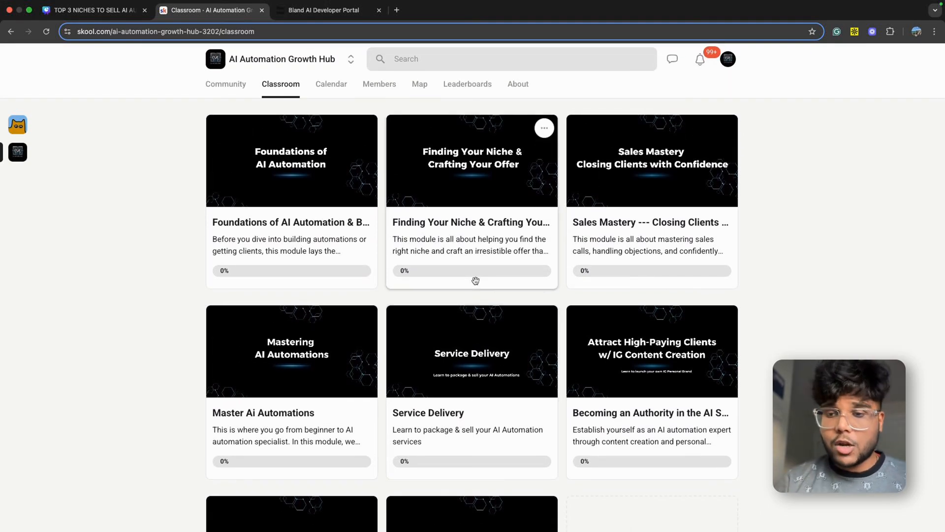